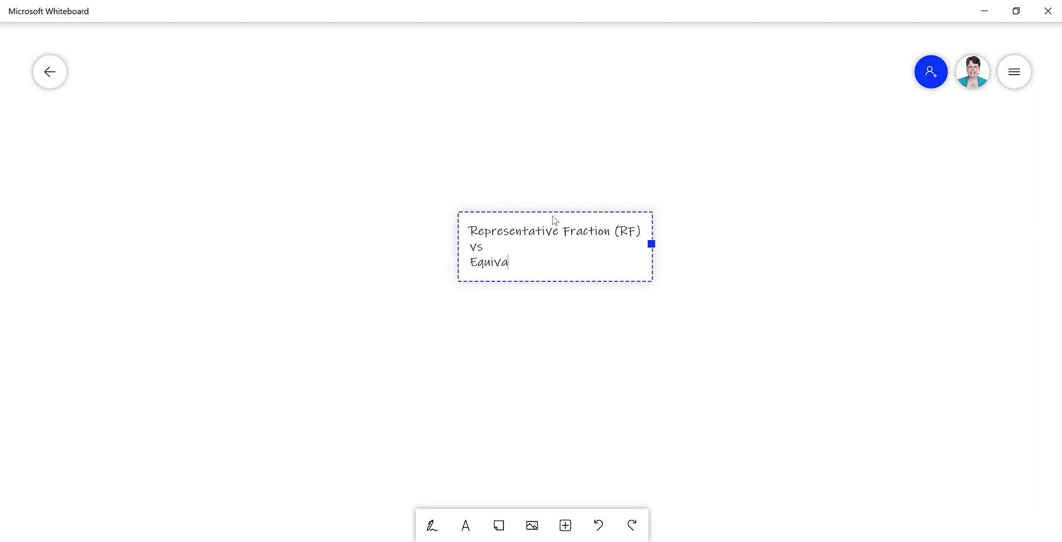
- Complete the heading 'Representative Fraction (RF) vs Equivalent Relation (ER)' and deselect it
{"action": "type", "text": "lent Relation (ER)"}
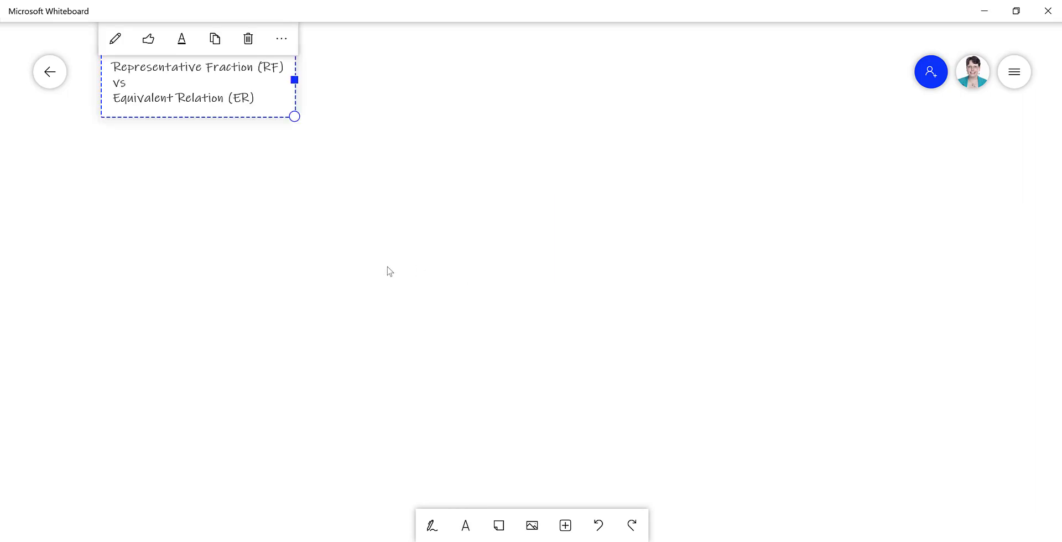
{"action": "left_click", "coordinate": [431, 526]}
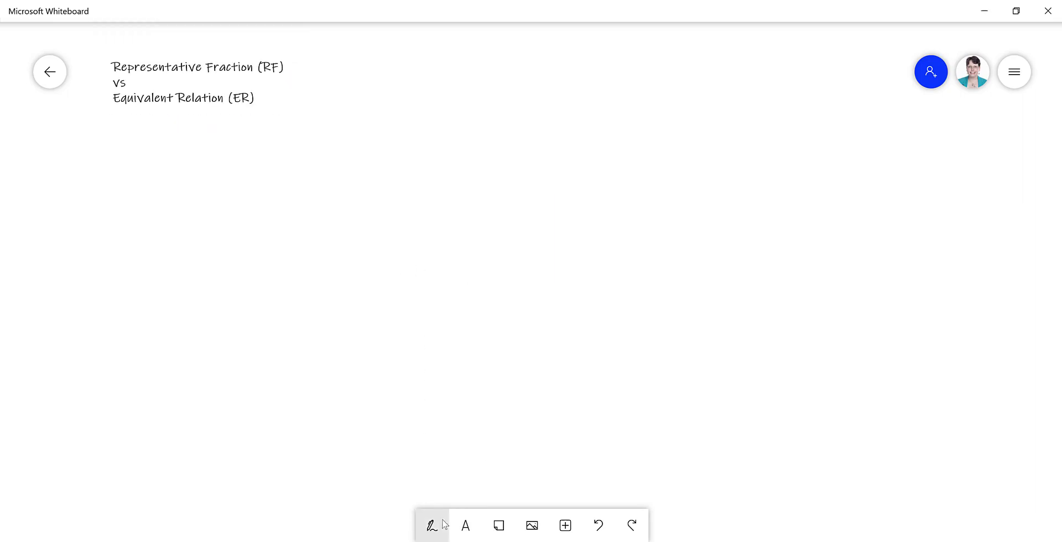
- Handwrite and underline 1:100 below the heading, with an arrow labelled 'unitless'
{"action": "left_click", "coordinate": [429, 525]}
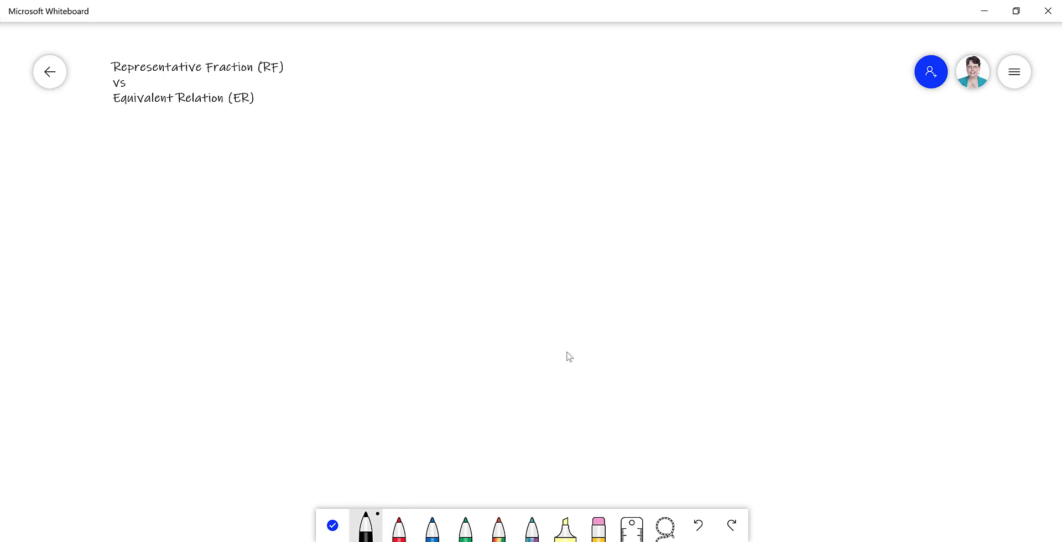
{"action": "mouse_move", "coordinate": [620, 358]}
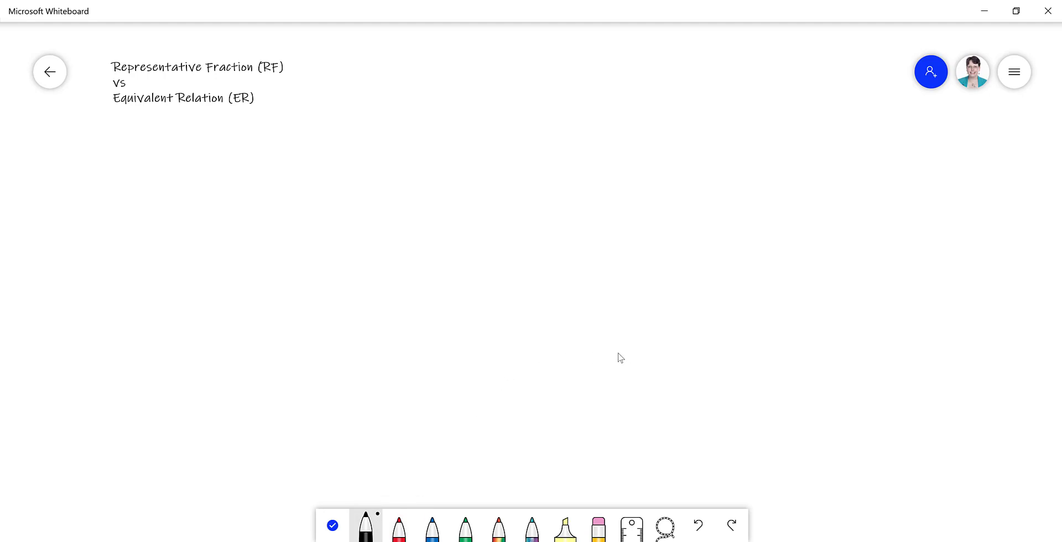
{"action": "left_click_drag", "start_coordinate": [122, 129], "coordinate": [124, 189]}
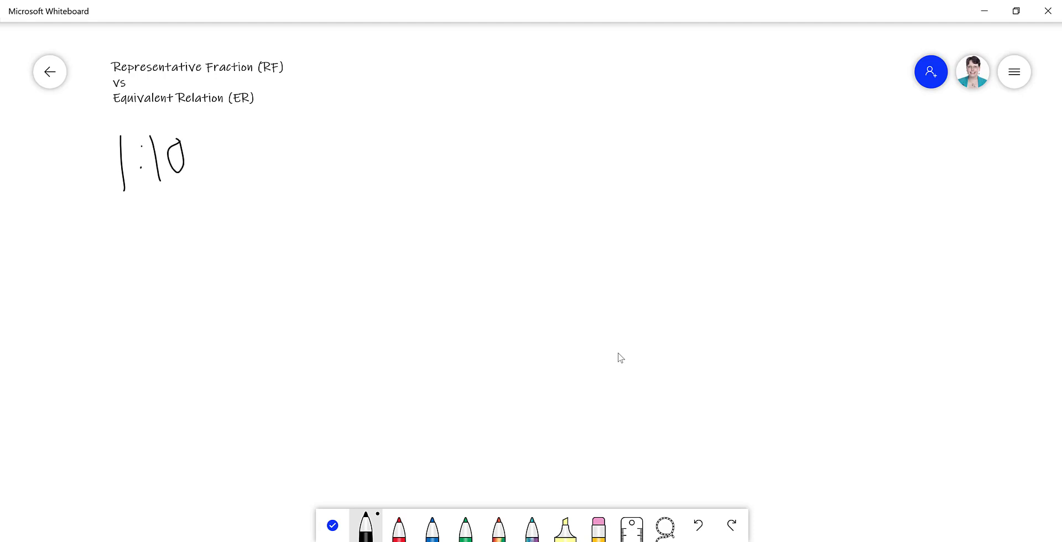
{"action": "left_click_drag", "start_coordinate": [189, 149], "coordinate": [210, 172]}
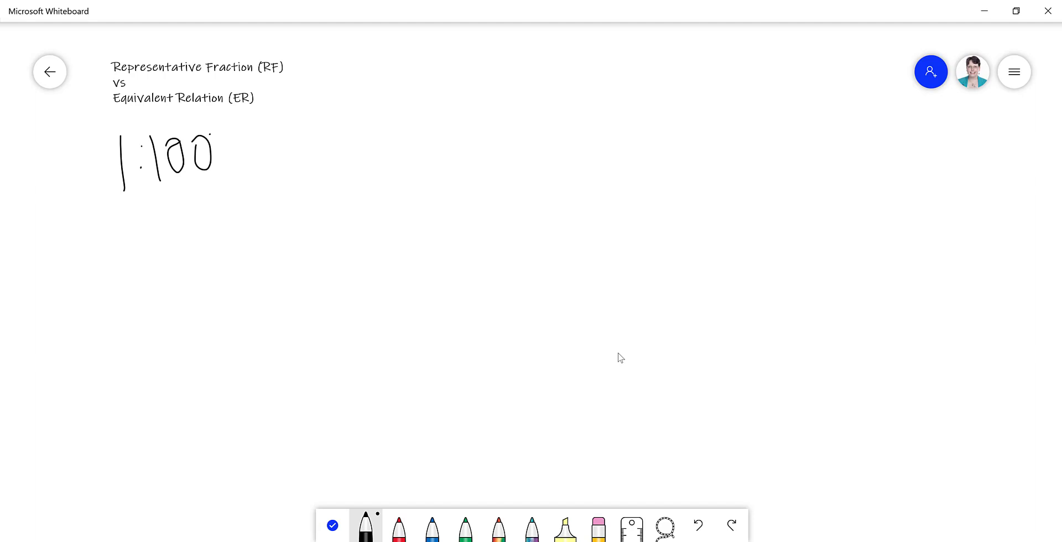
{"action": "left_click_drag", "start_coordinate": [100, 208], "coordinate": [110, 206]}
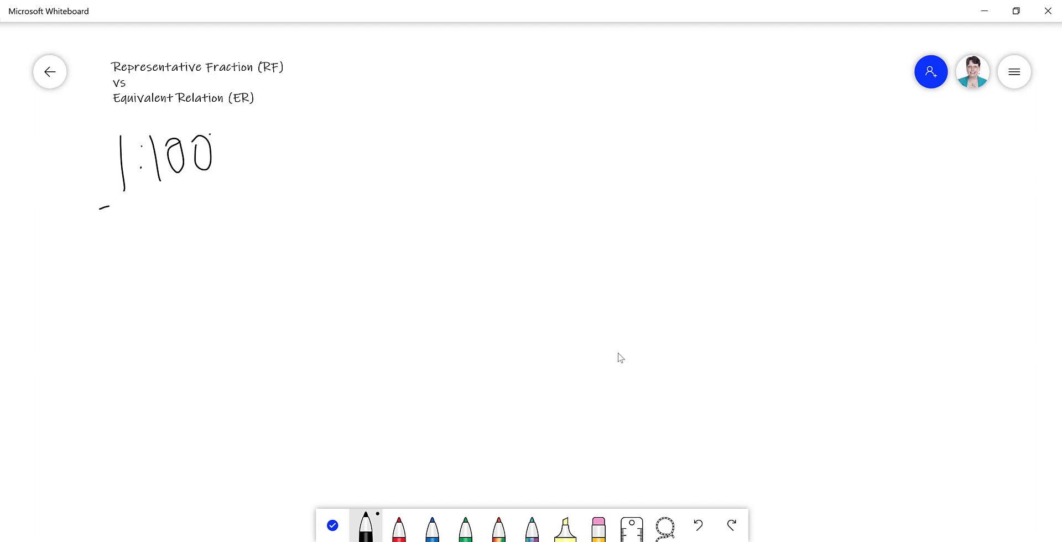
{"action": "left_click_drag", "start_coordinate": [101, 203], "coordinate": [238, 200]}
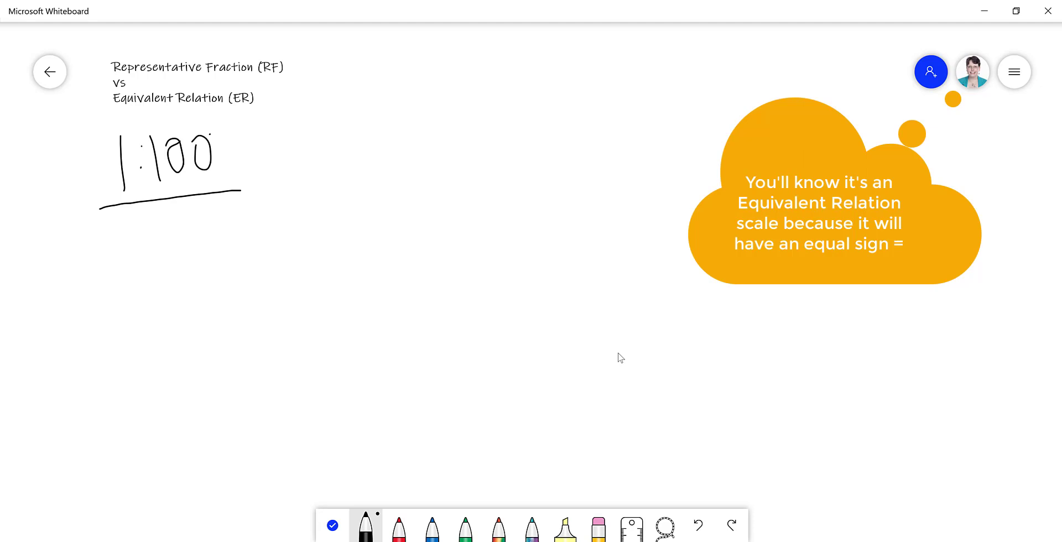
{"action": "left_click_drag", "start_coordinate": [308, 121], "coordinate": [271, 156]}
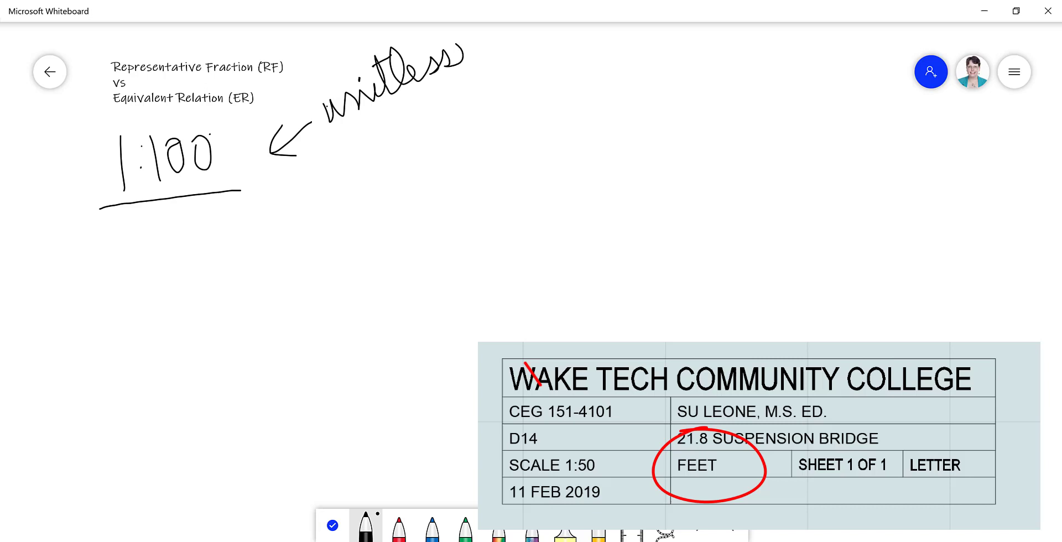
{"action": "left_click_drag", "start_coordinate": [535, 370], "coordinate": [569, 447]}
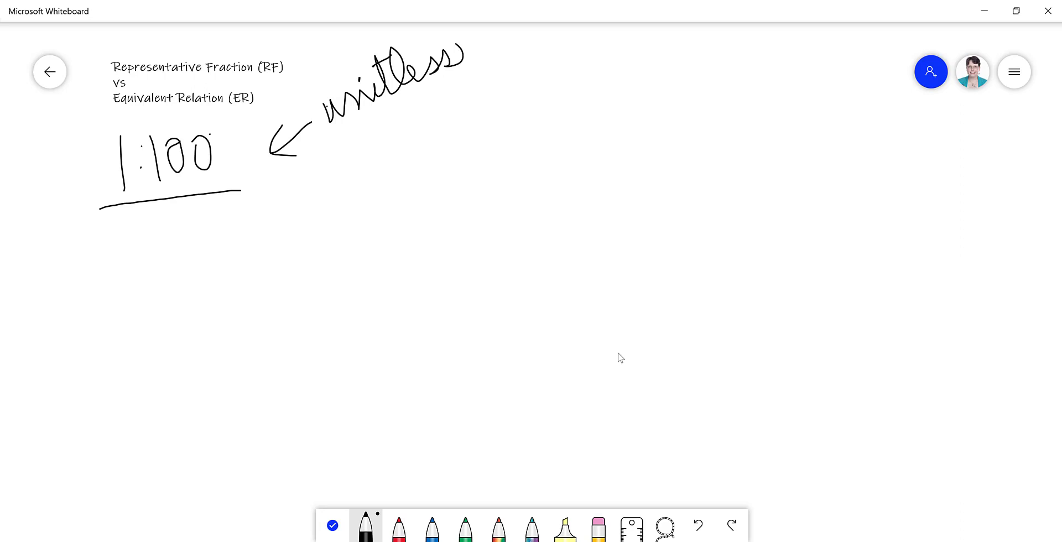
- Label the 1 'paper' and the 100 'actual' with arrows, then write 1" = 100'/12 below
{"action": "left_click_drag", "start_coordinate": [124, 268], "coordinate": [124, 213]}
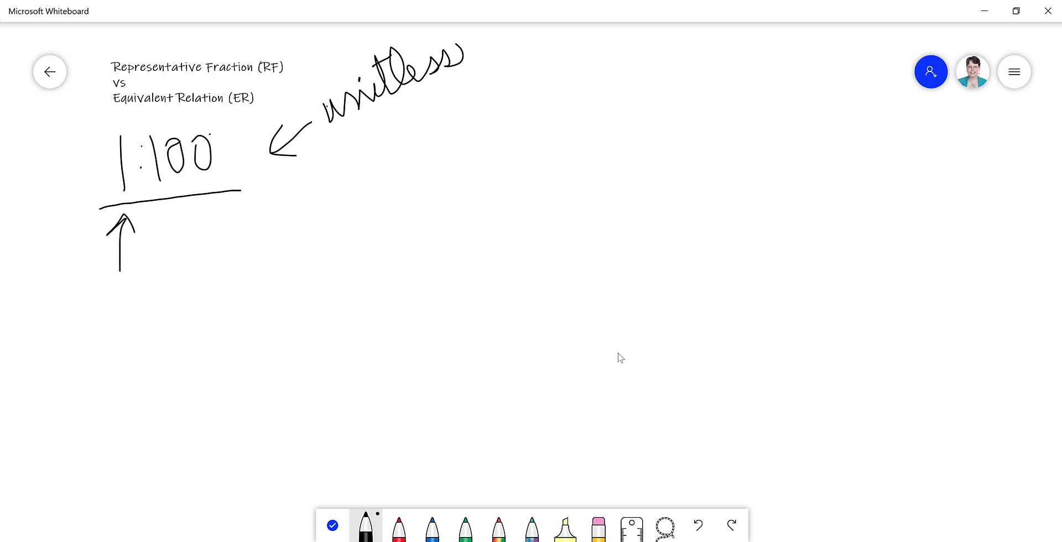
{"action": "left_click_drag", "start_coordinate": [98, 288], "coordinate": [95, 315]}
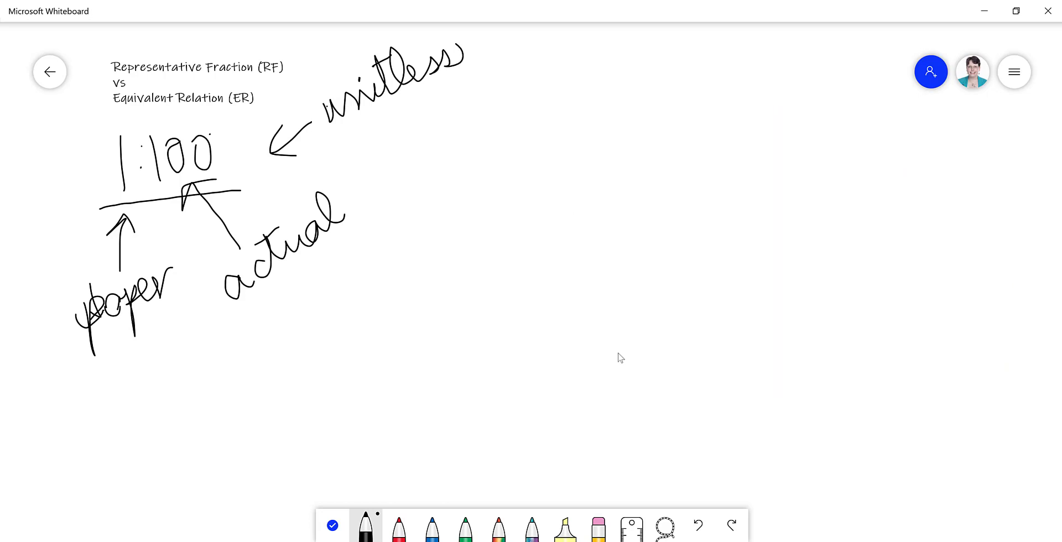
{"action": "left_click_drag", "start_coordinate": [136, 346], "coordinate": [156, 420]}
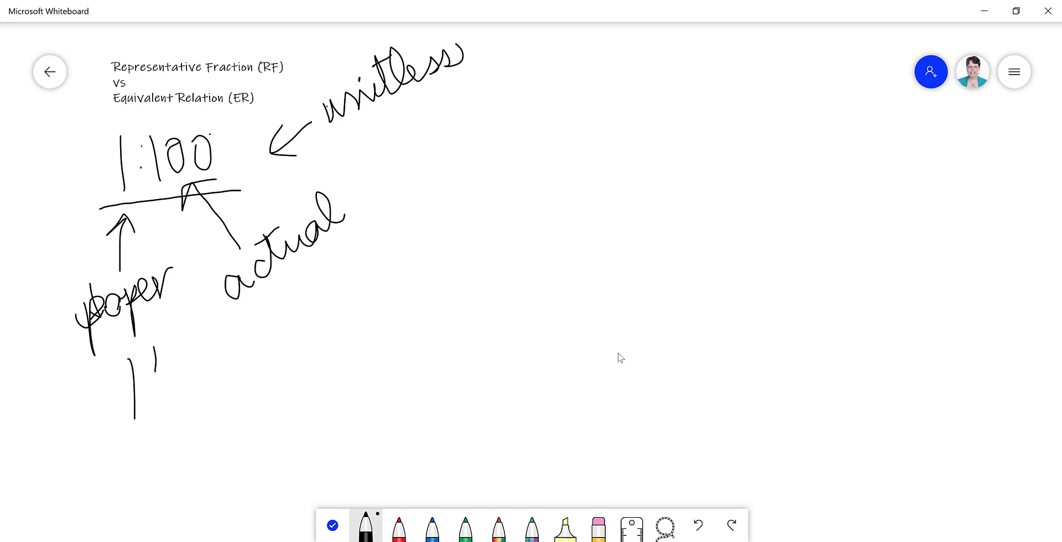
{"action": "left_click_drag", "start_coordinate": [156, 366], "coordinate": [210, 386]}
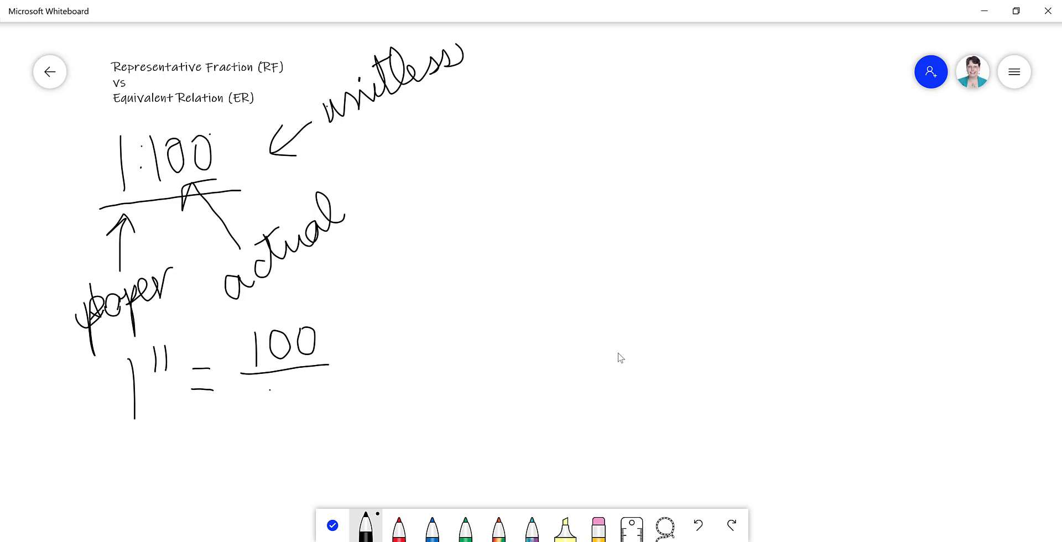
{"action": "left_click_drag", "start_coordinate": [264, 393], "coordinate": [315, 403]}
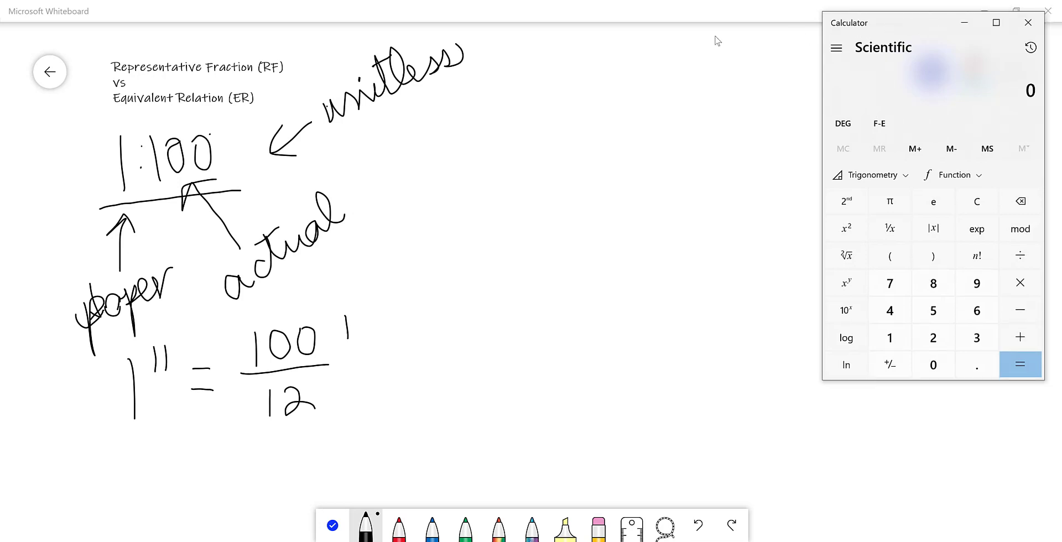
- Move Calculator beside the notes and compute 100 ÷ 12 = 8.3333…
{"action": "left_click_drag", "start_coordinate": [933, 22], "coordinate": [597, 64]}
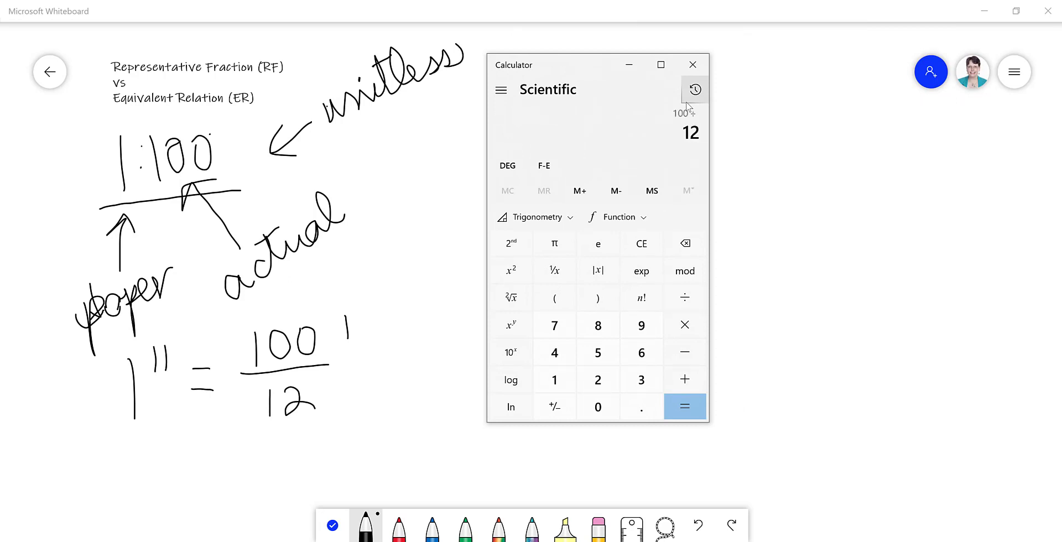
{"action": "left_click", "coordinate": [685, 407]}
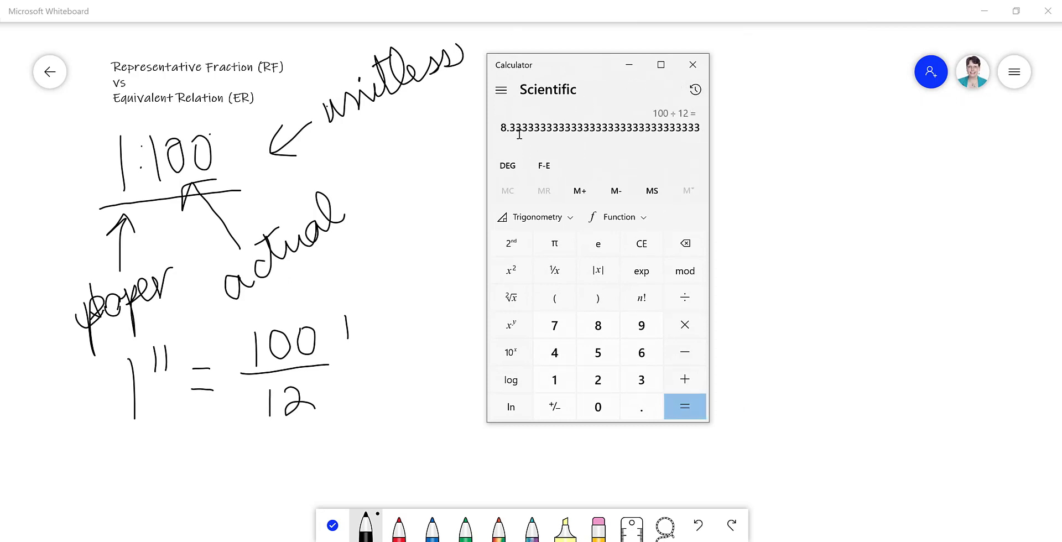
{"action": "mouse_move", "coordinate": [526, 145]}
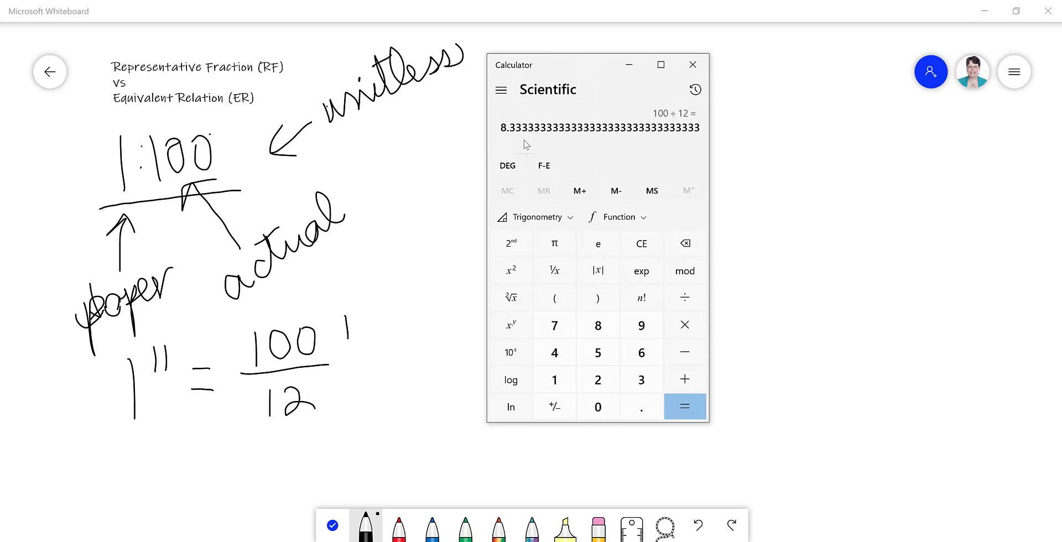
{"action": "mouse_move", "coordinate": [598, 532]}
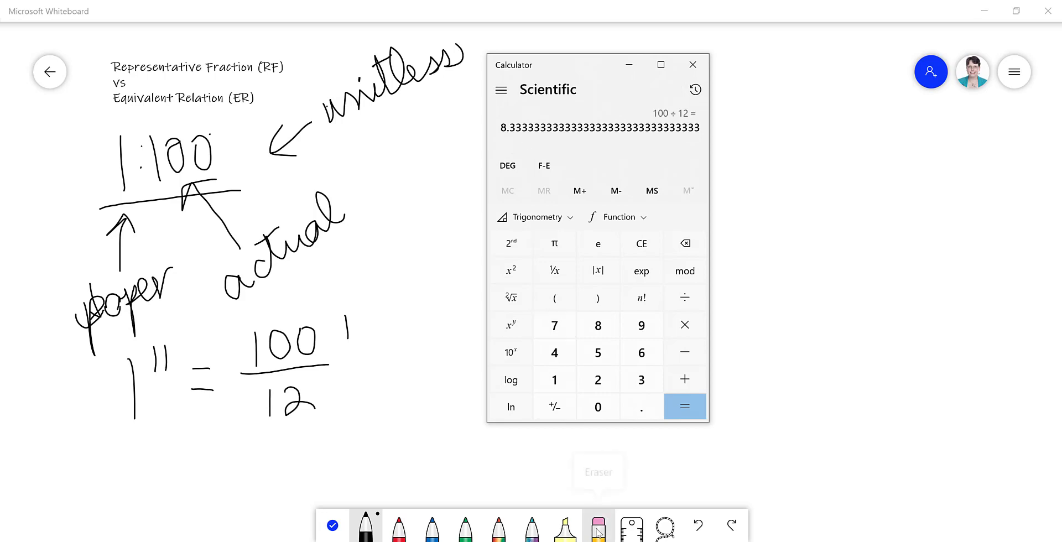
- Erase 100'/12, write 8'4" after the equals sign, and label the equation ER
{"action": "left_click", "coordinate": [692, 65]}
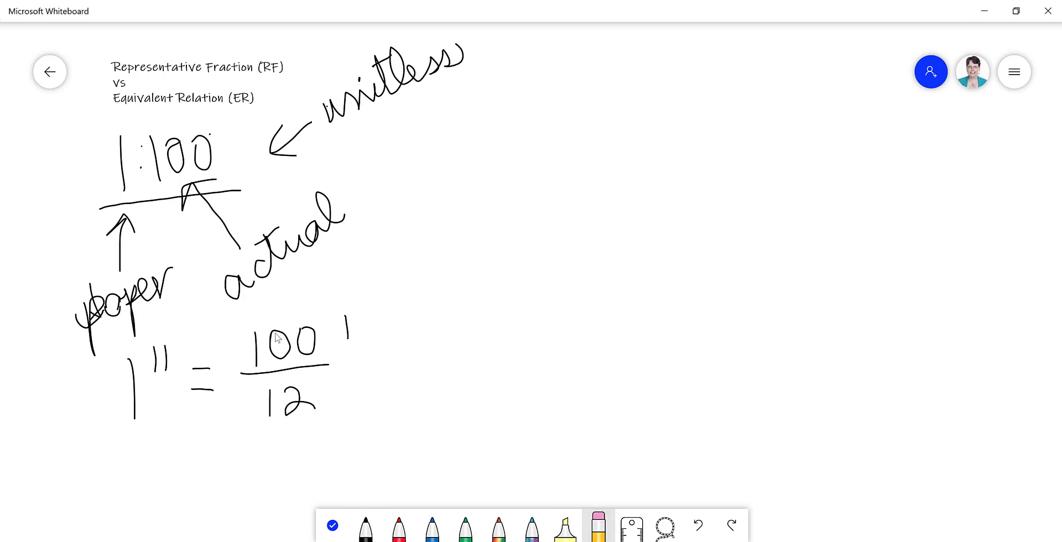
{"action": "left_click", "coordinate": [250, 385]}
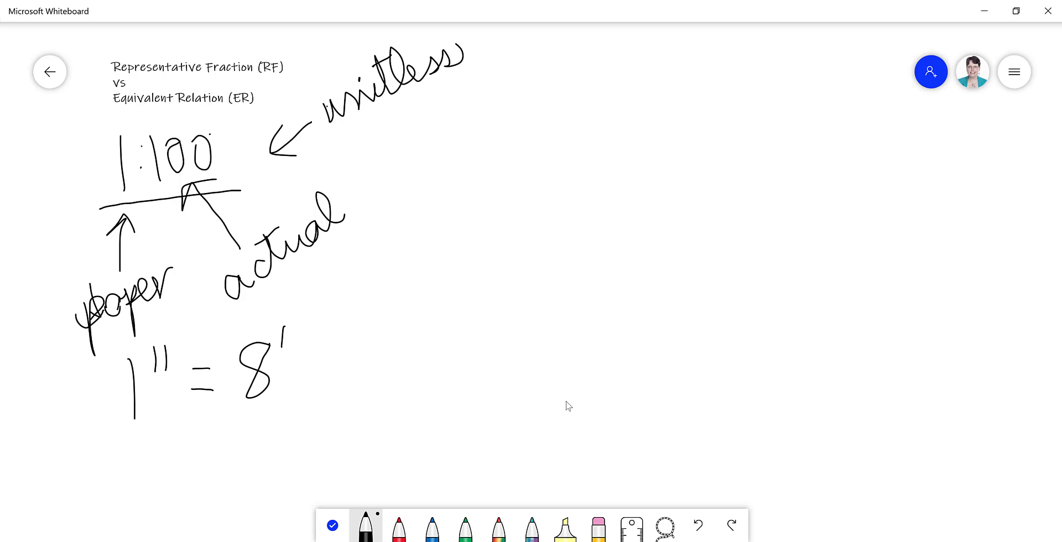
{"action": "left_click_drag", "start_coordinate": [308, 346], "coordinate": [325, 386]}
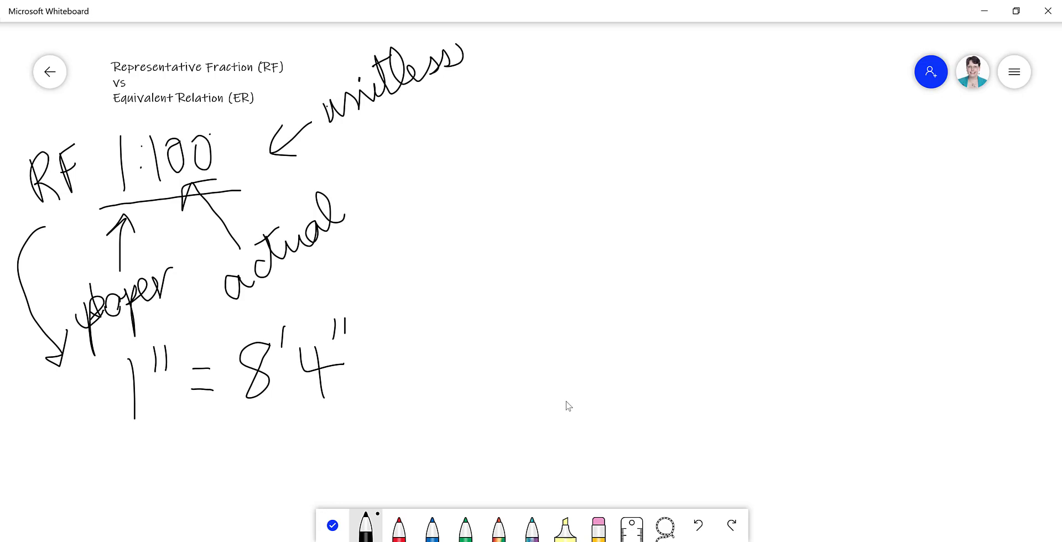
{"action": "left_click_drag", "start_coordinate": [41, 379], "coordinate": [78, 420]}
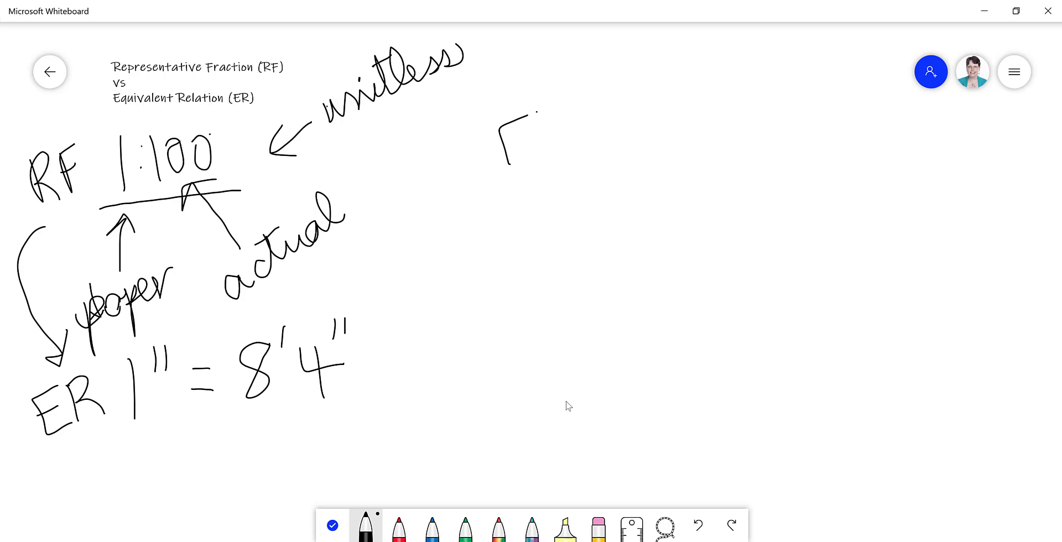
- Write ER 1" = 40ft at top right, arrow it down to RF, and circle it red
{"action": "left_click_drag", "start_coordinate": [504, 108], "coordinate": [555, 156]}
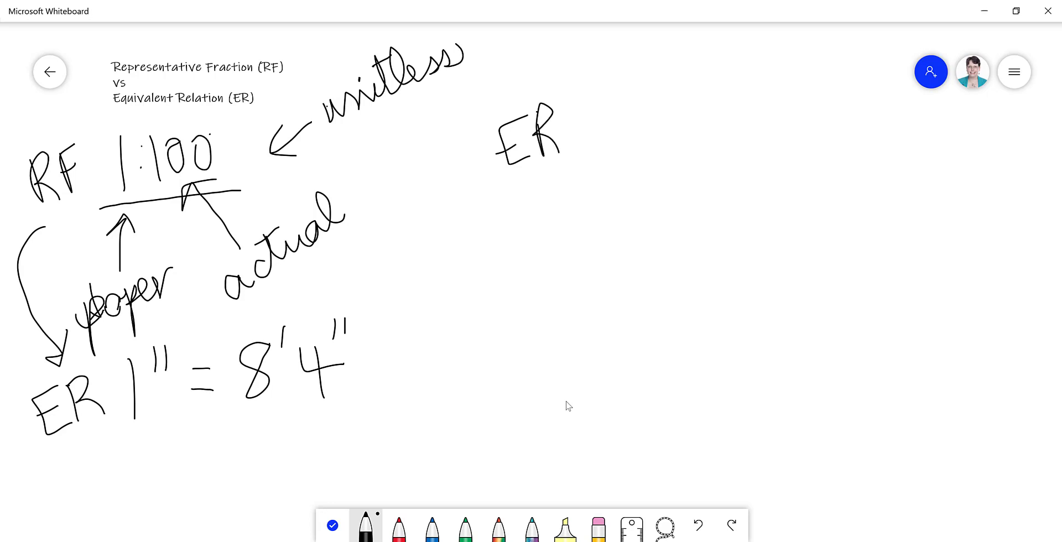
{"action": "left_click", "coordinate": [616, 118]}
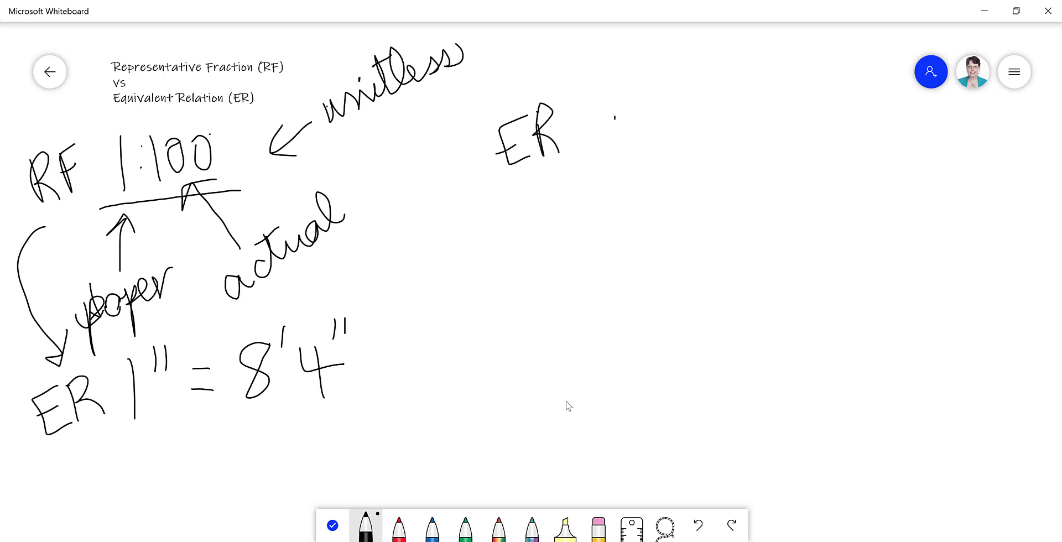
{"action": "left_click_drag", "start_coordinate": [613, 121], "coordinate": [688, 118]}
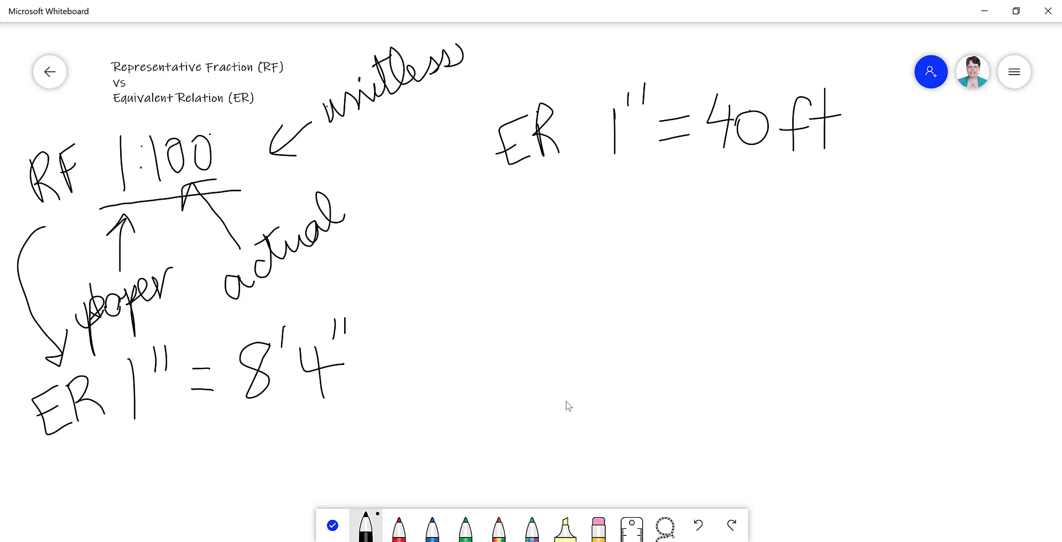
{"action": "left_click_drag", "start_coordinate": [467, 217], "coordinate": [504, 176]}
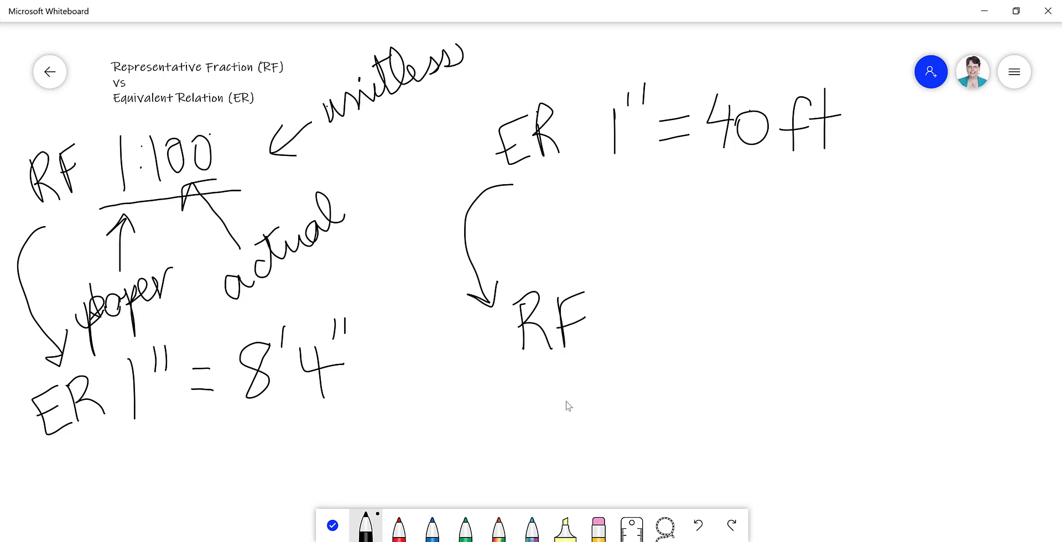
{"action": "left_click_drag", "start_coordinate": [440, 346], "coordinate": [575, 467]}
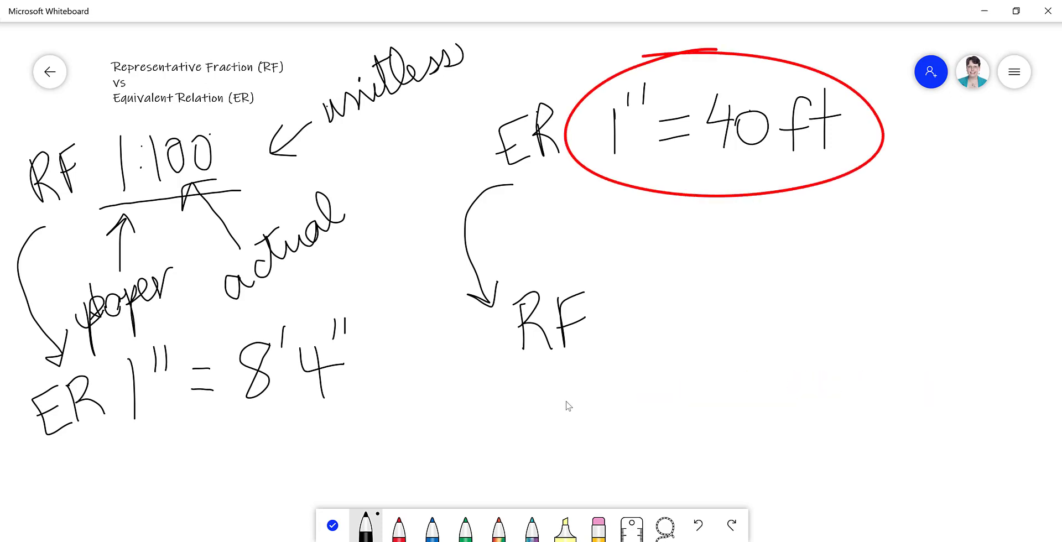
- Write RF 1 = 40*12, erasing the red circle, inch marks and equals sign
{"action": "left_click_drag", "start_coordinate": [697, 196], "coordinate": [697, 343]}
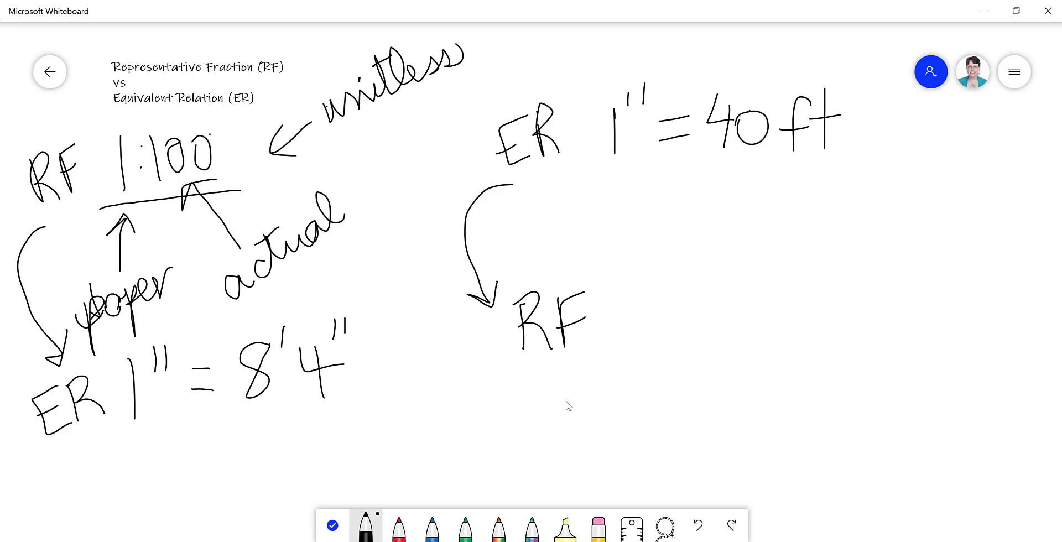
{"action": "left_click_drag", "start_coordinate": [626, 291], "coordinate": [626, 339]}
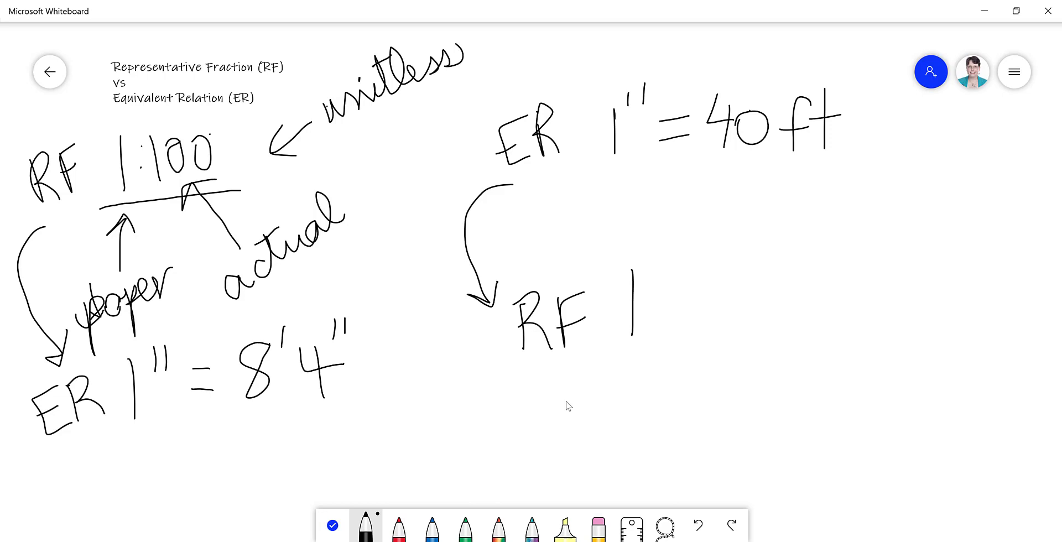
{"action": "left_click_drag", "start_coordinate": [650, 257], "coordinate": [731, 271]}
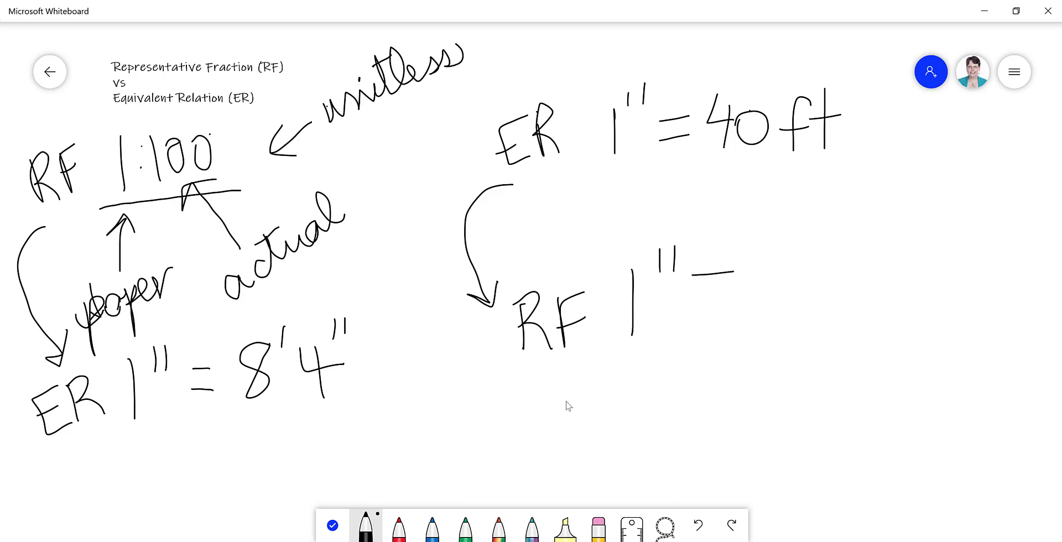
{"action": "left_click_drag", "start_coordinate": [677, 281], "coordinate": [741, 295]}
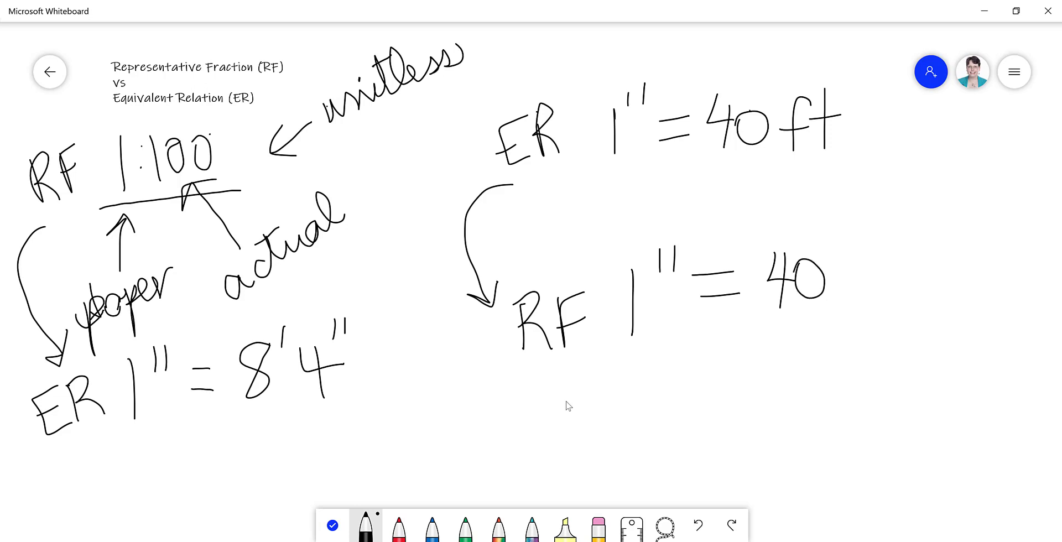
{"action": "left_click_drag", "start_coordinate": [823, 271], "coordinate": [874, 284]}
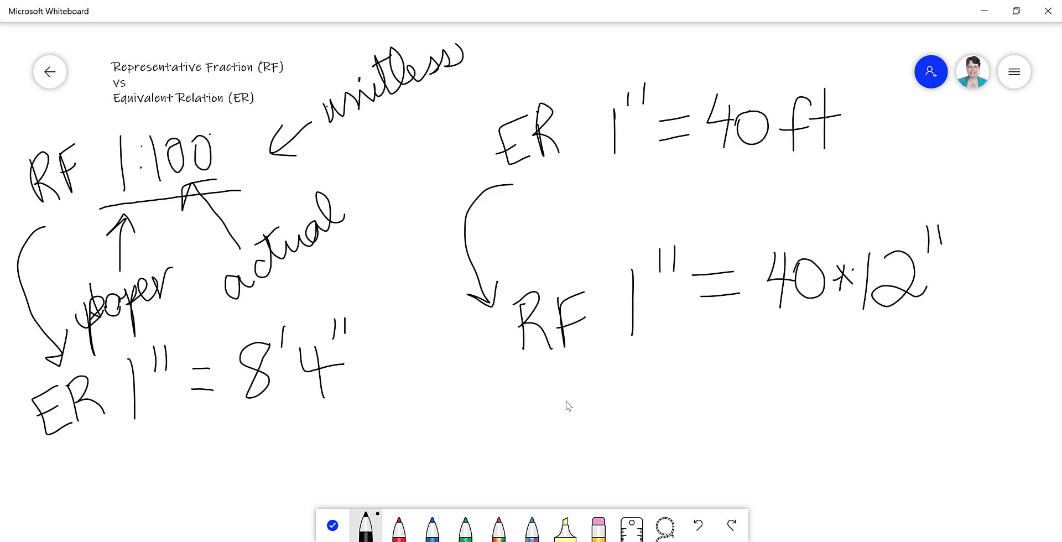
{"action": "mouse_move", "coordinate": [691, 523]}
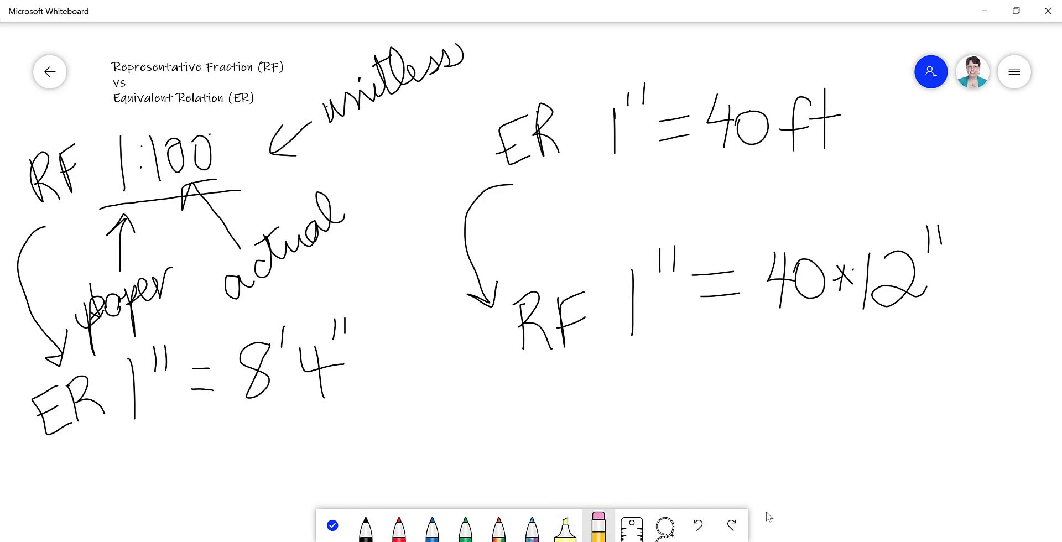
{"action": "left_click", "coordinate": [725, 264]}
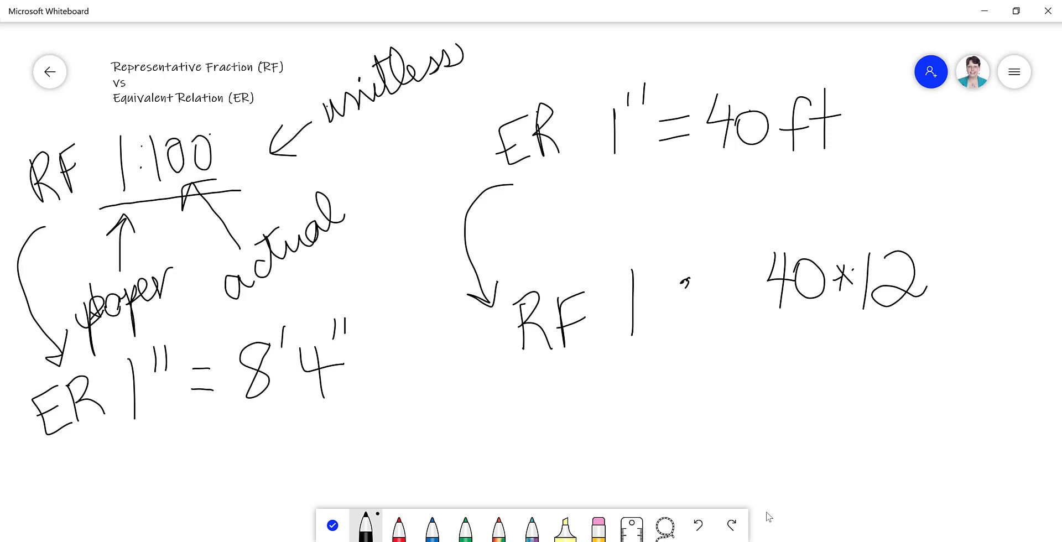
{"action": "left_click_drag", "start_coordinate": [681, 281], "coordinate": [685, 311]}
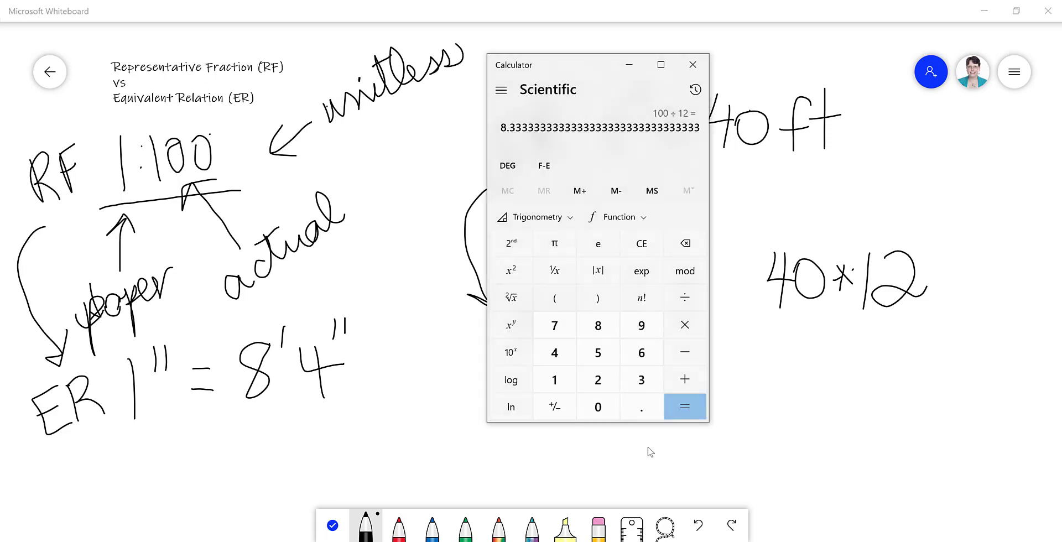
- Multiply 40 × 12 in Calculator to get 480, then put Calculator away
{"action": "left_click", "coordinate": [684, 407]}
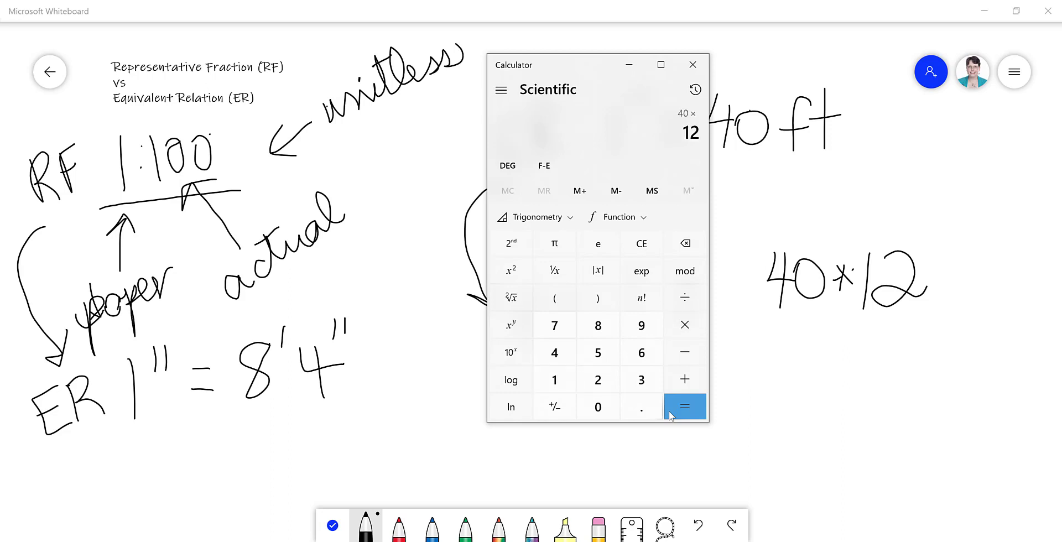
{"action": "left_click", "coordinate": [685, 406]}
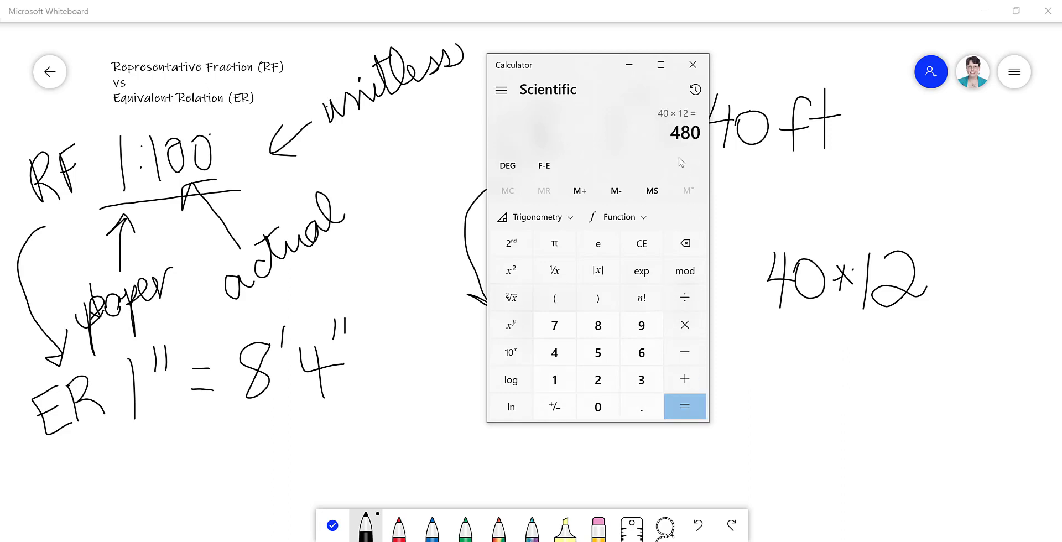
{"action": "left_click", "coordinate": [693, 64]}
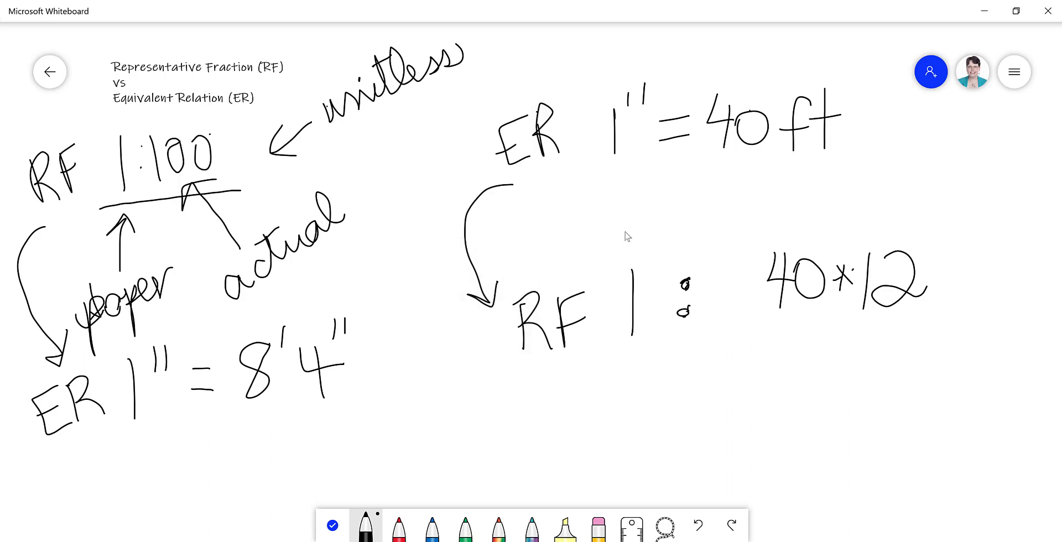
- Add a 'paper units to actual units' text box and handwrite 'how create a custom scale'
{"action": "left_click", "coordinate": [598, 533]}
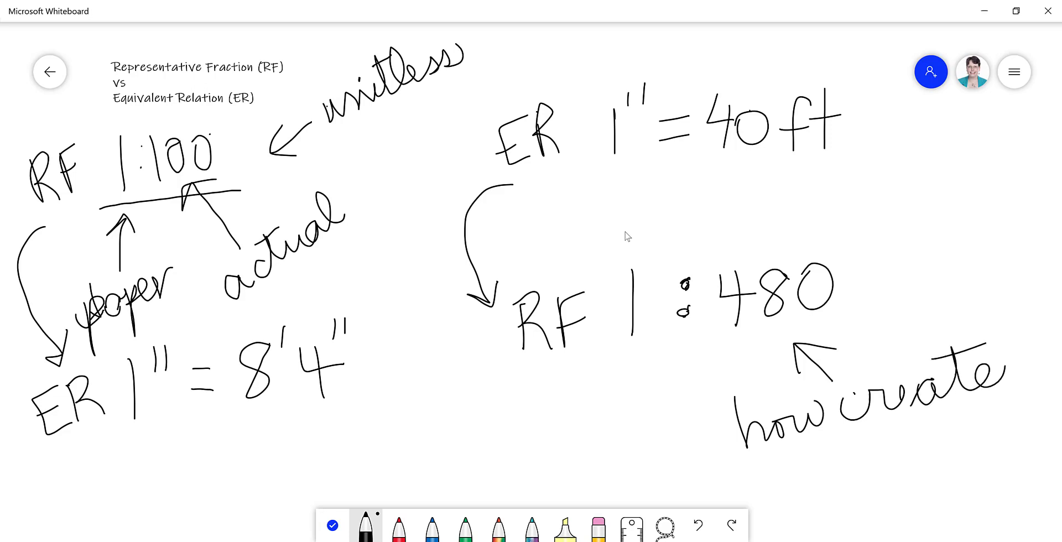
{"action": "type", "text": "paper units to actual units"}
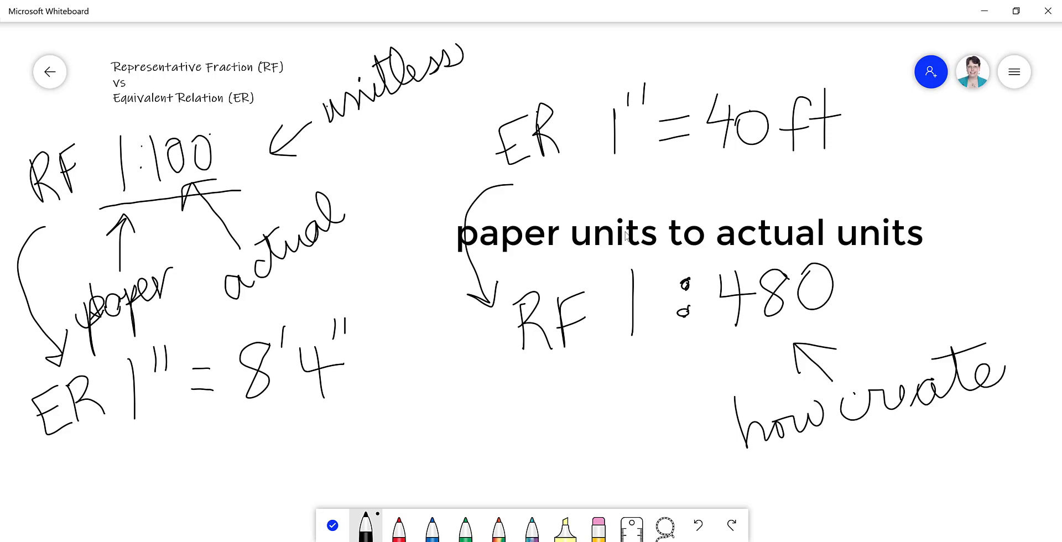
{"action": "left_click_drag", "start_coordinate": [772, 467], "coordinate": [762, 488]}
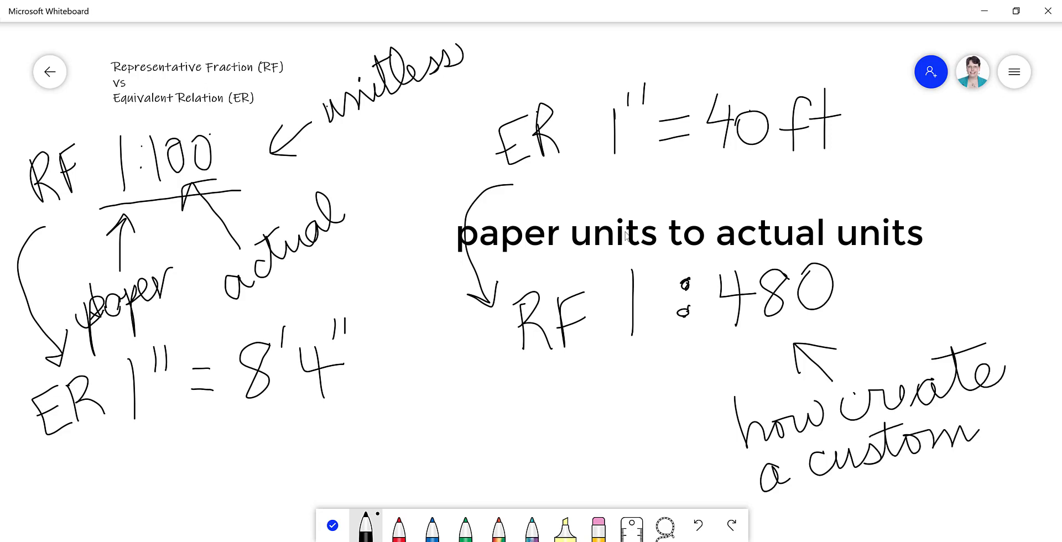
{"action": "left_click_drag", "start_coordinate": [847, 454], "coordinate": [982, 488]}
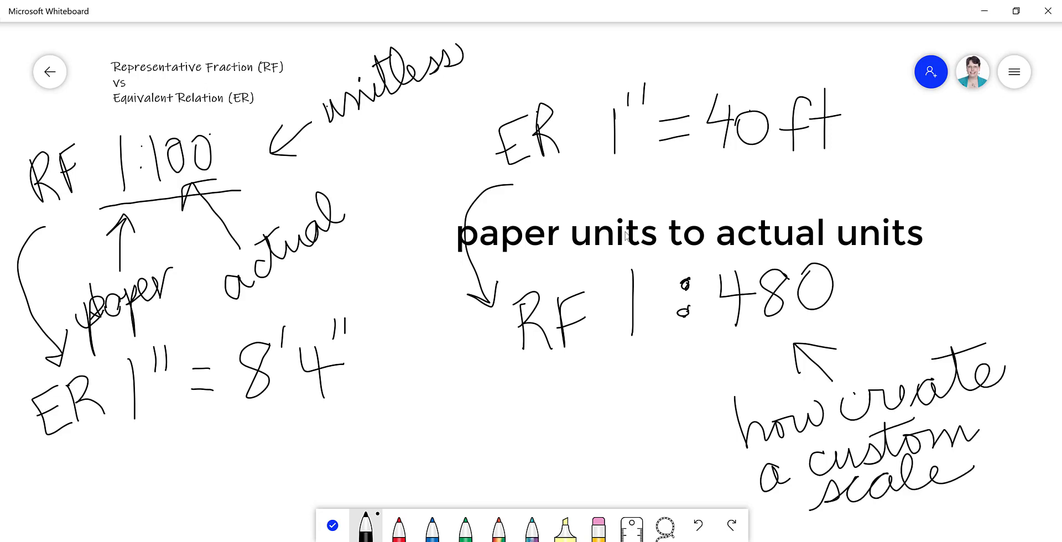